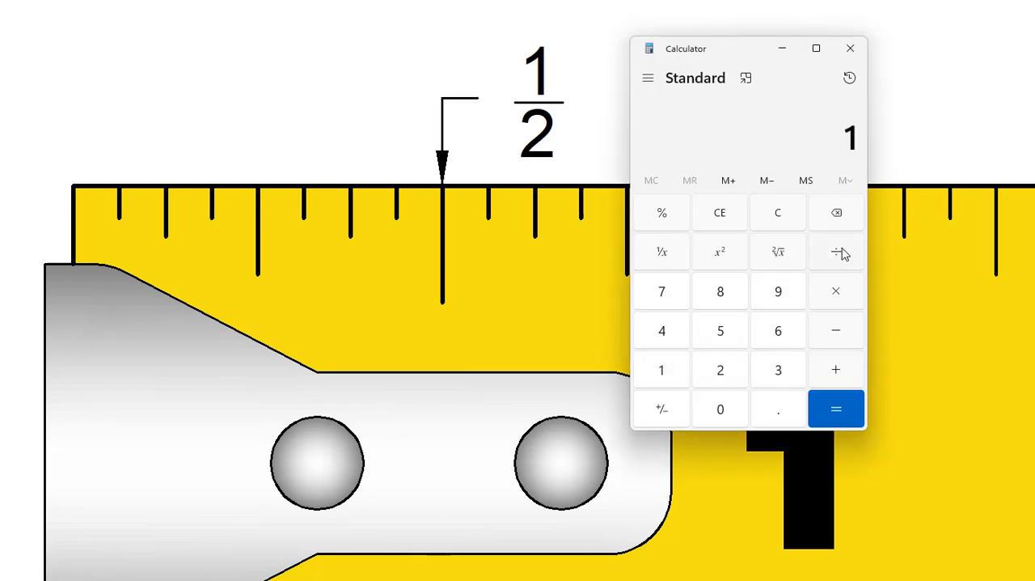
# Step: Divide 1 by 2 and then 1 by 4 to get the half- and quarter-inch decimals
pyautogui.click(835, 252)
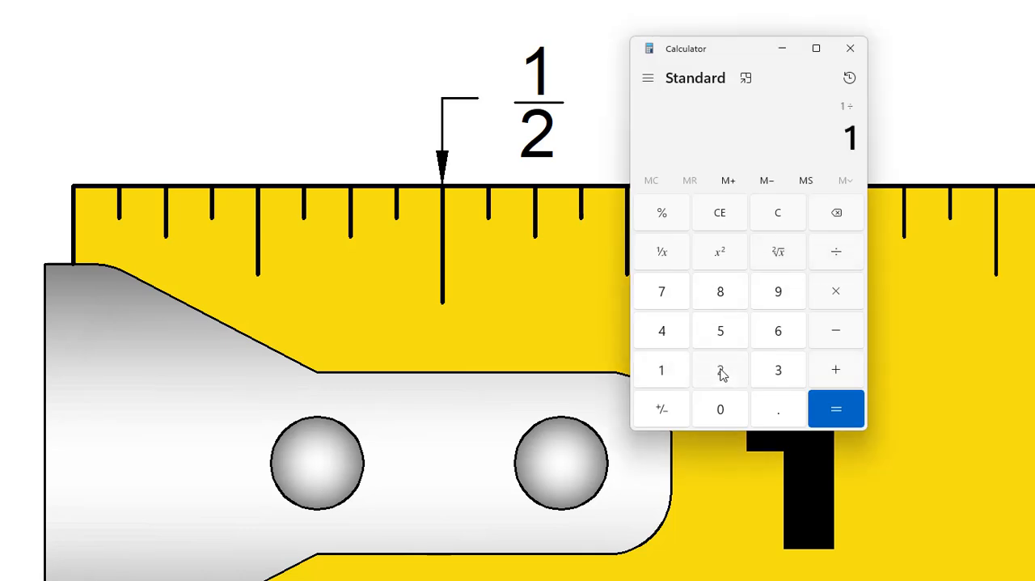
pyautogui.click(836, 408)
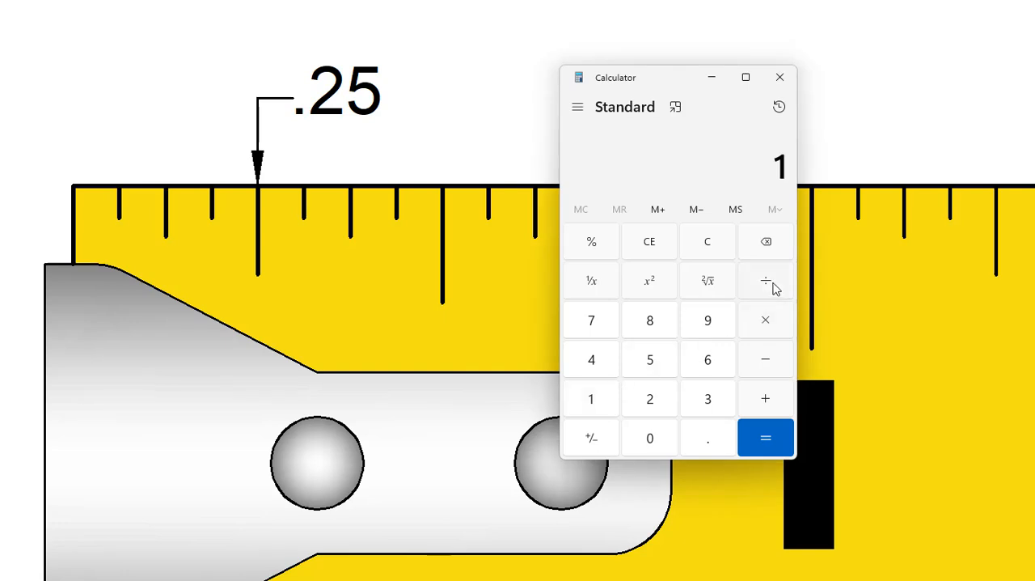
pyautogui.click(592, 359)
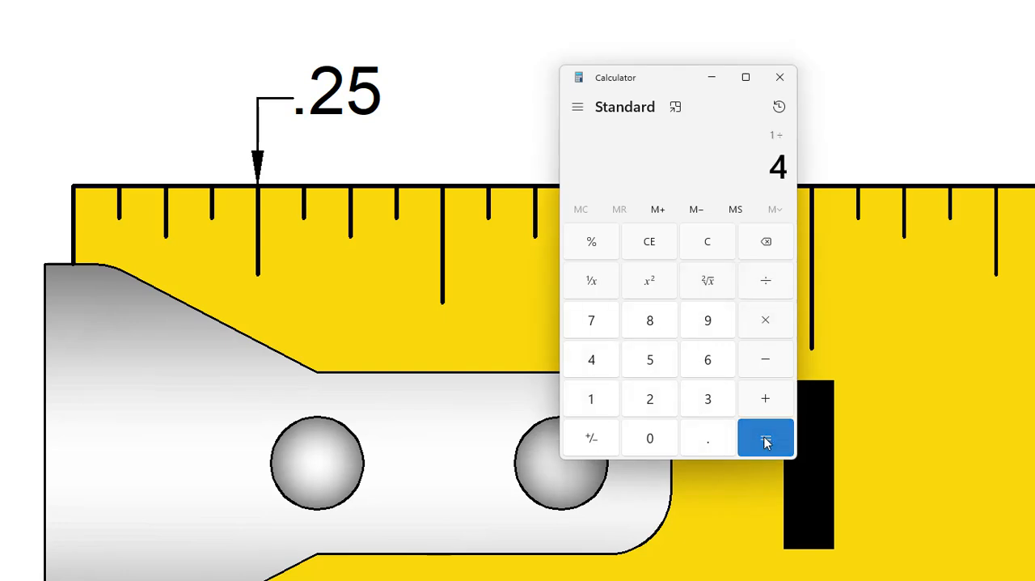
pyautogui.click(764, 437)
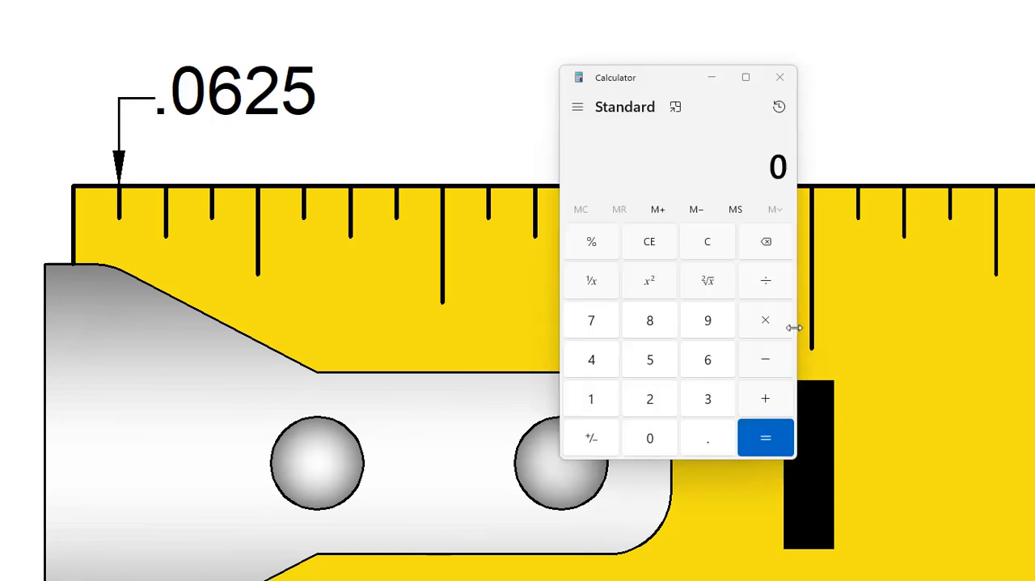
# Step: Divide 1 by 16 to get 0.0625 for the sixteenth-inch mark
pyautogui.click(593, 398)
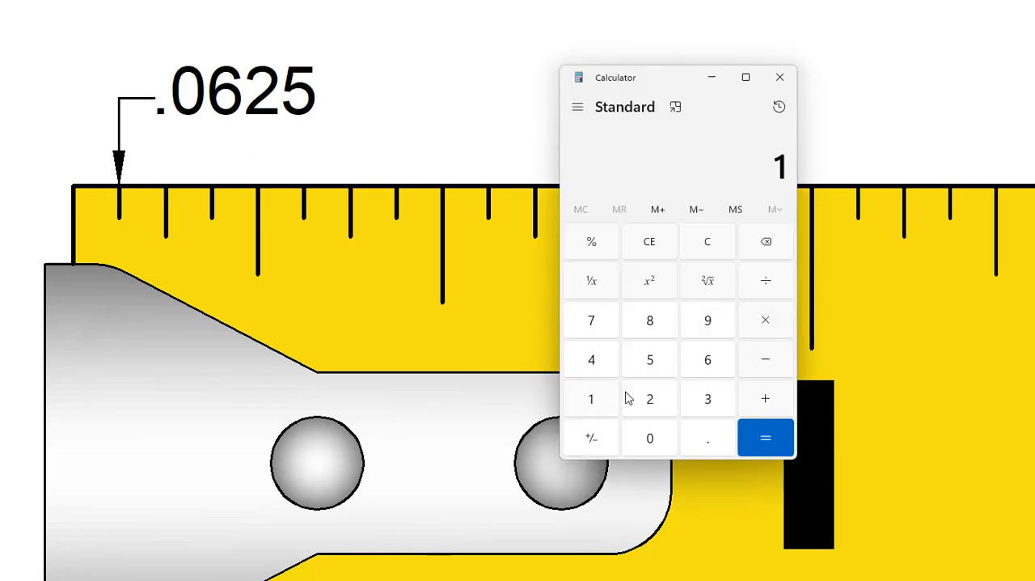
pyautogui.click(765, 280)
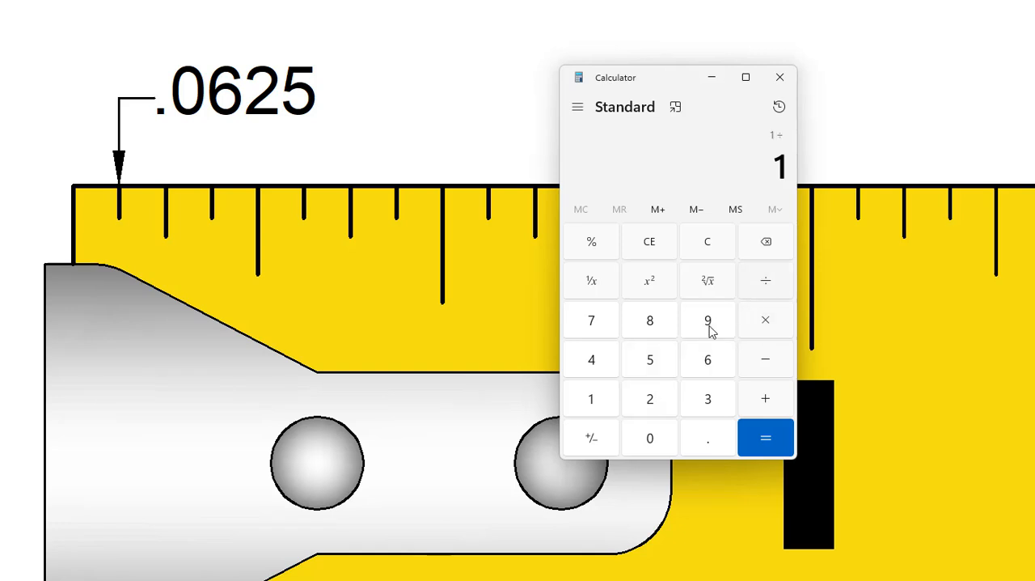
pyautogui.moveTo(706, 359)
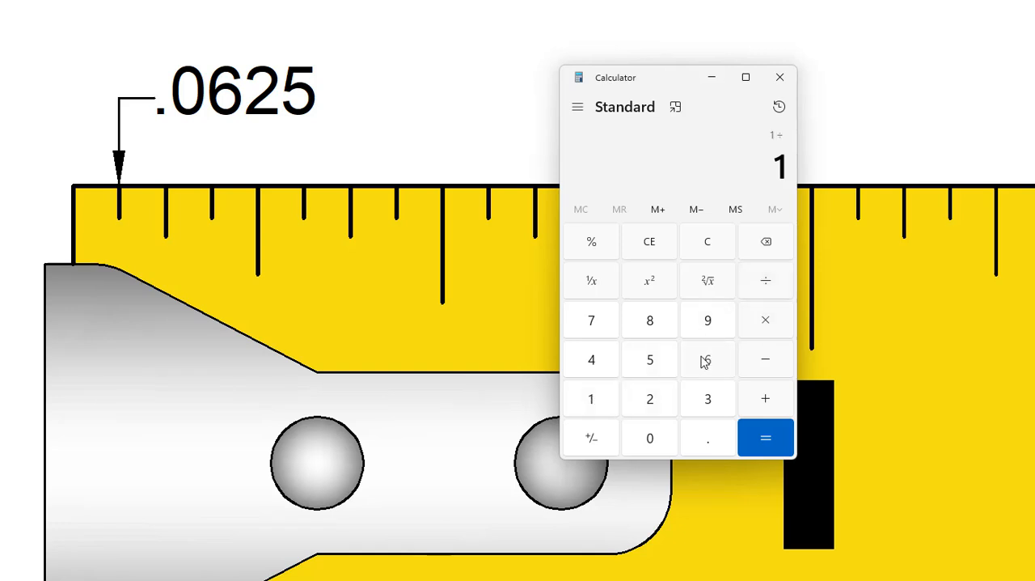
pyautogui.click(764, 436)
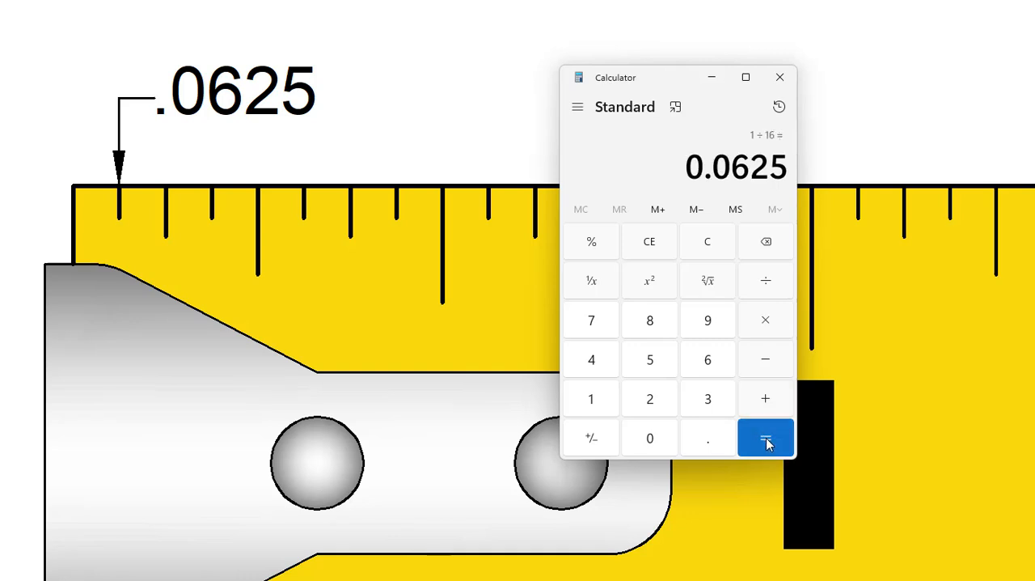
pyautogui.click(766, 437)
pyautogui.write('1')
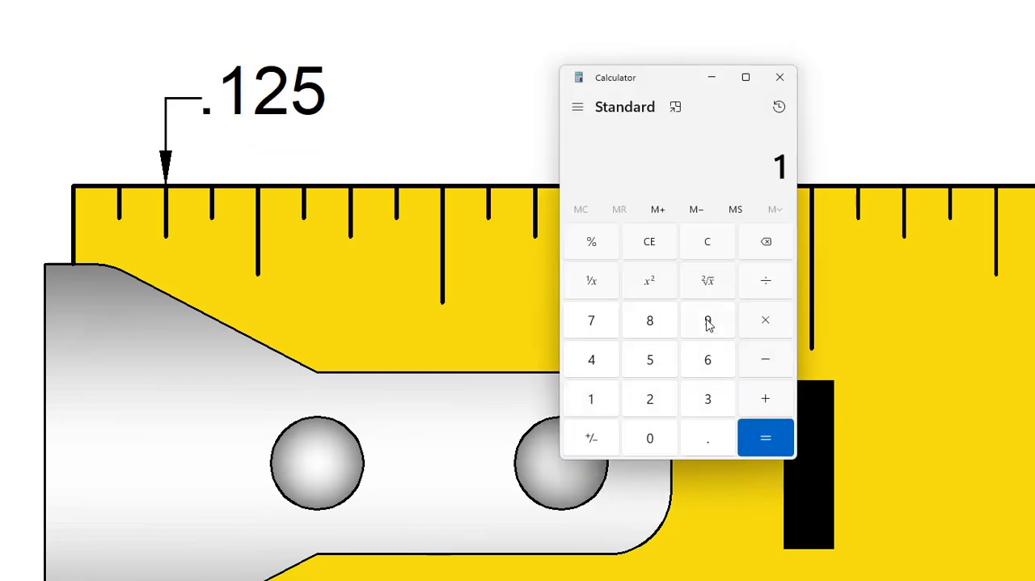
# Step: Divide 1 by 8 to get the decimal for the eighth-inch mark
pyautogui.click(765, 280)
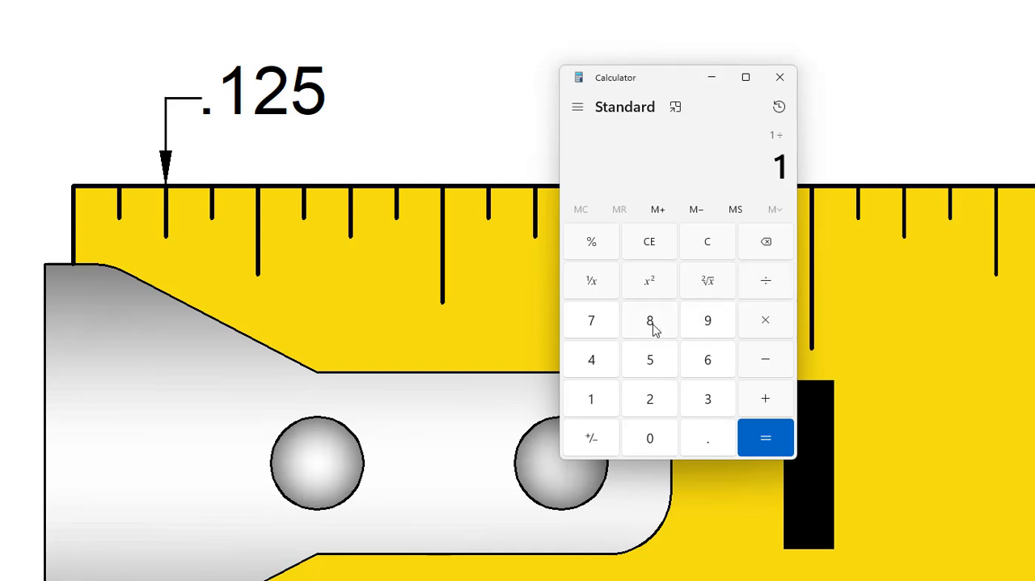
pyautogui.click(765, 437)
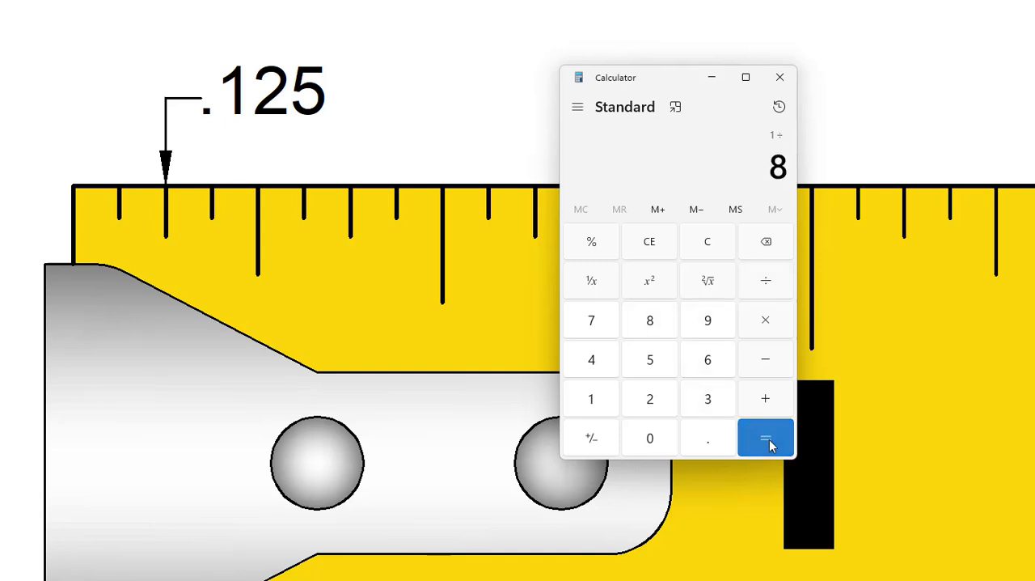
pyautogui.click(763, 437)
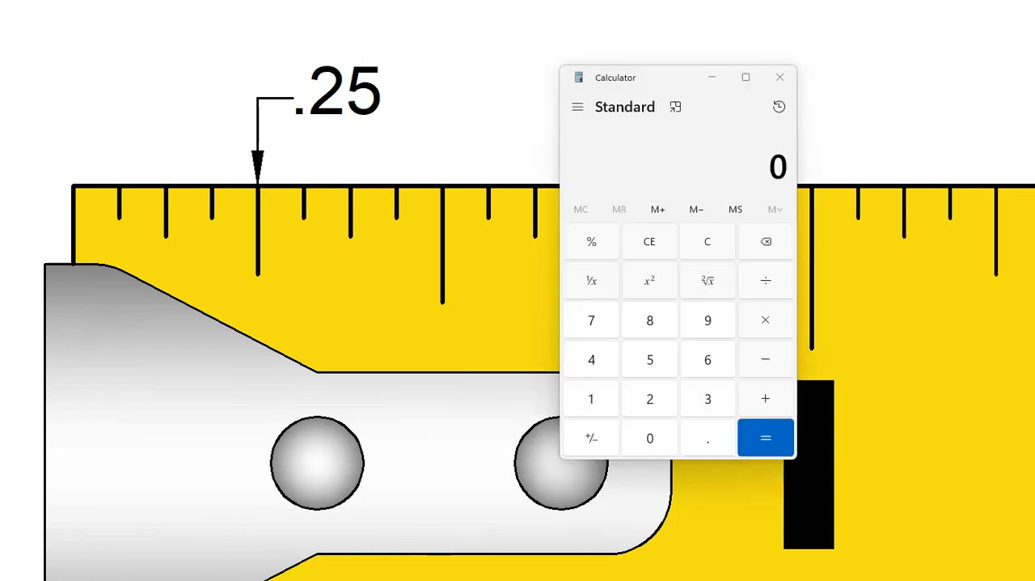
# Step: Divide 1 by 4 for one quarter, then begin 3 ÷ 16 for the three-sixteenths mark
pyautogui.click(592, 398)
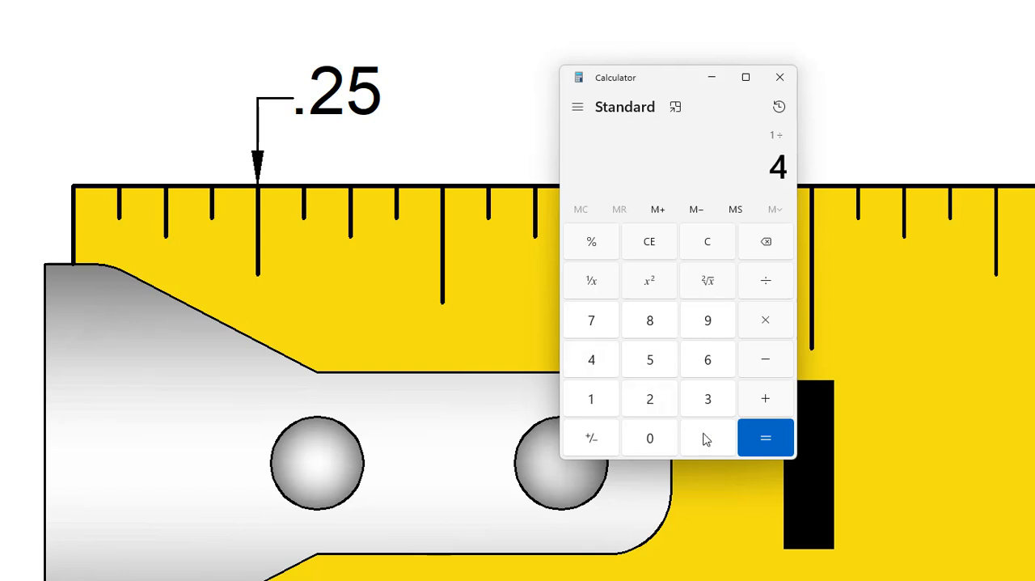
pyautogui.click(765, 436)
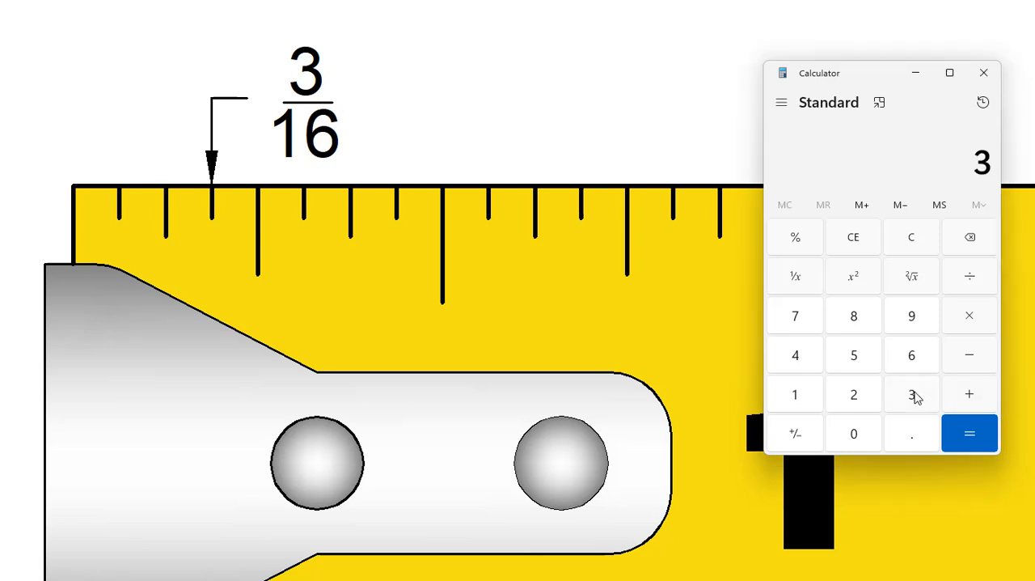
pyautogui.click(969, 275)
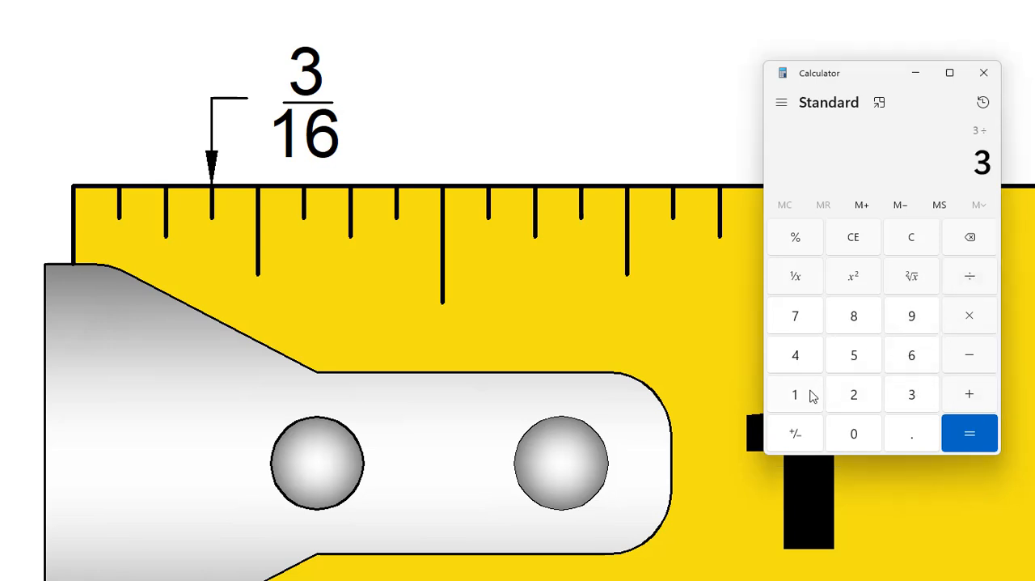
pyautogui.click(969, 434)
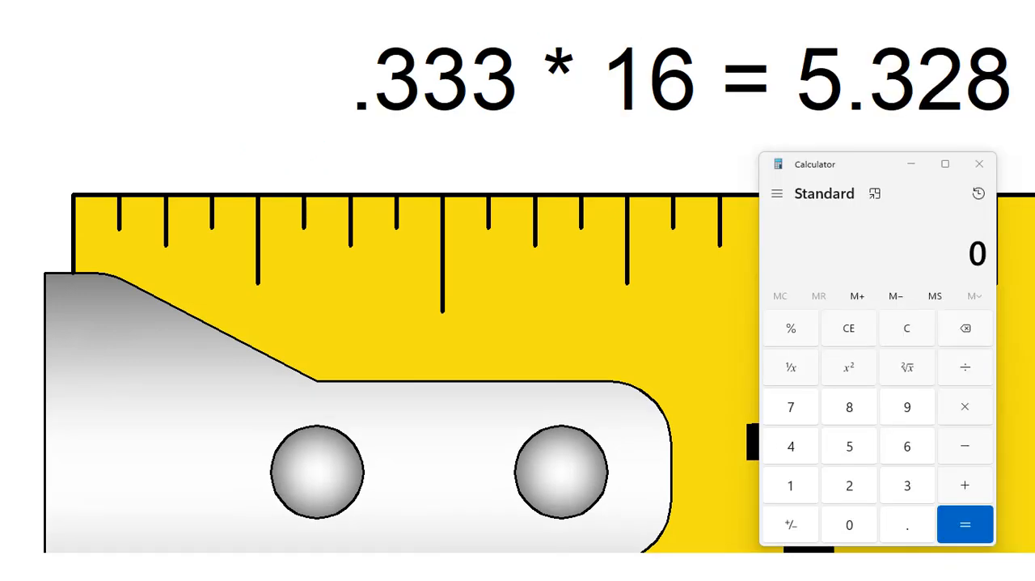
# Step: Multiply 0.333 by 16 to express a third of an inch in sixteenths
pyautogui.click(906, 524)
pyautogui.write('.333')
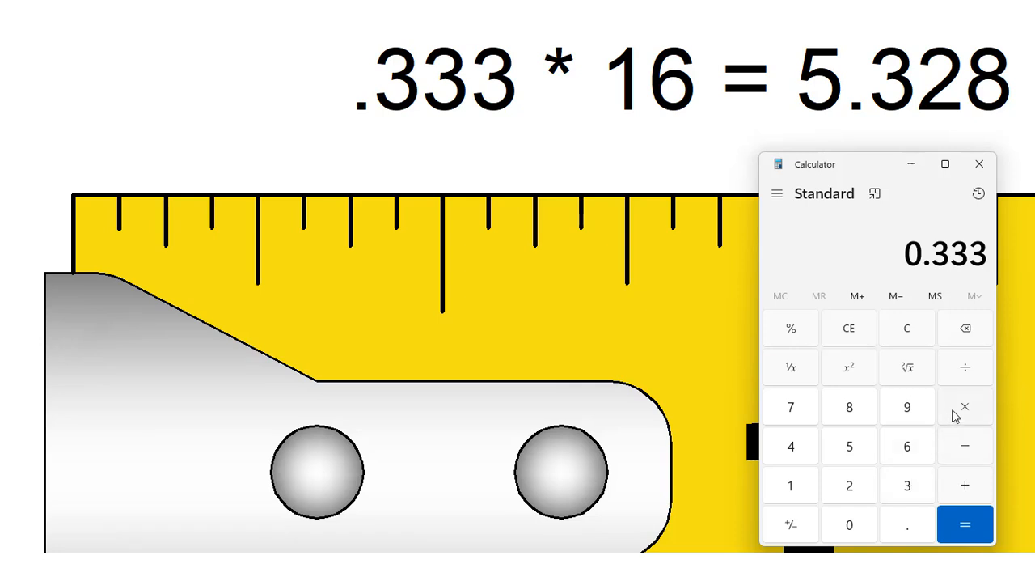
pyautogui.click(964, 406)
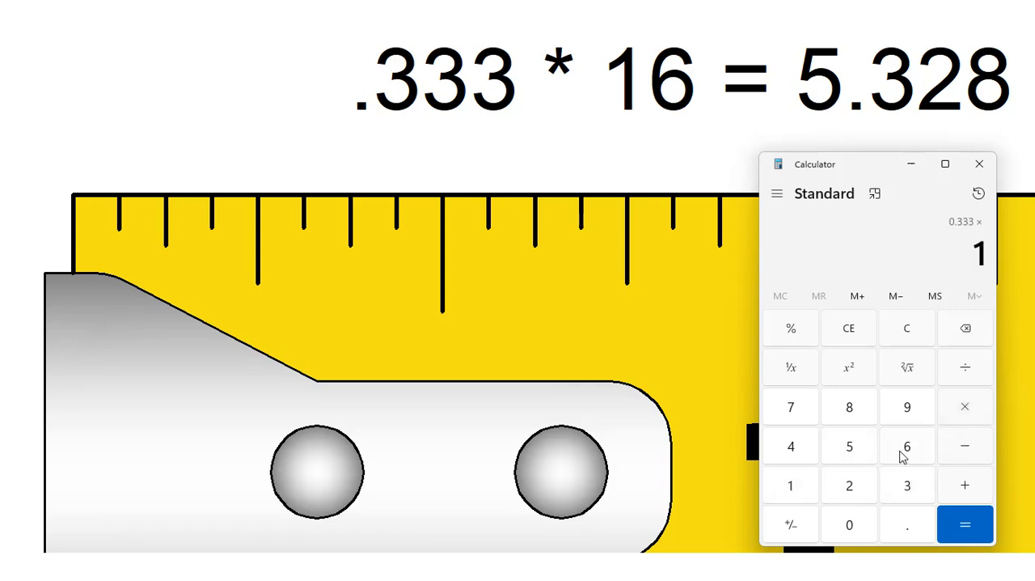
pyautogui.click(964, 524)
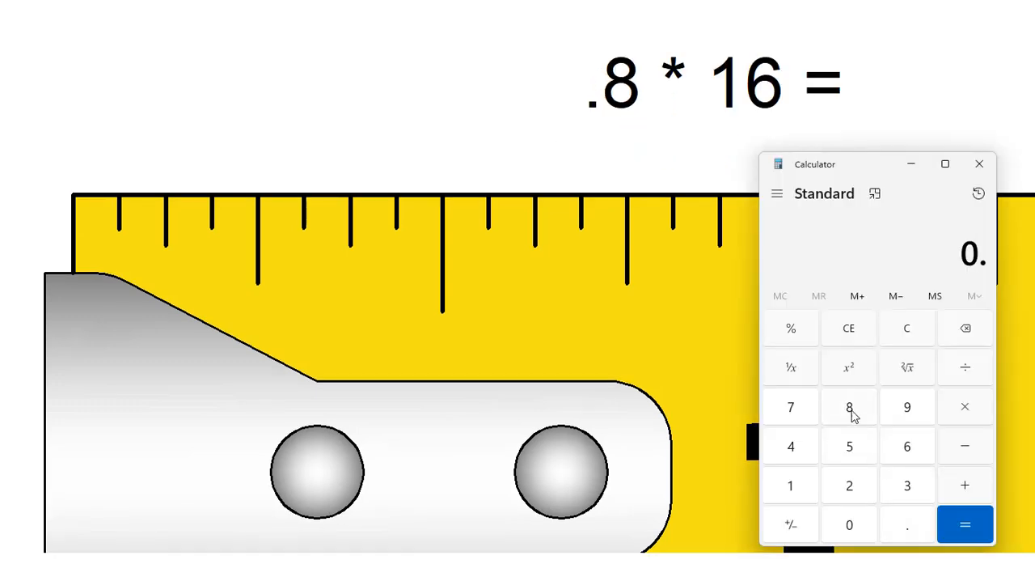
# Step: Multiply 0.8 by 16 to find the sixteenths count
pyautogui.click(849, 406)
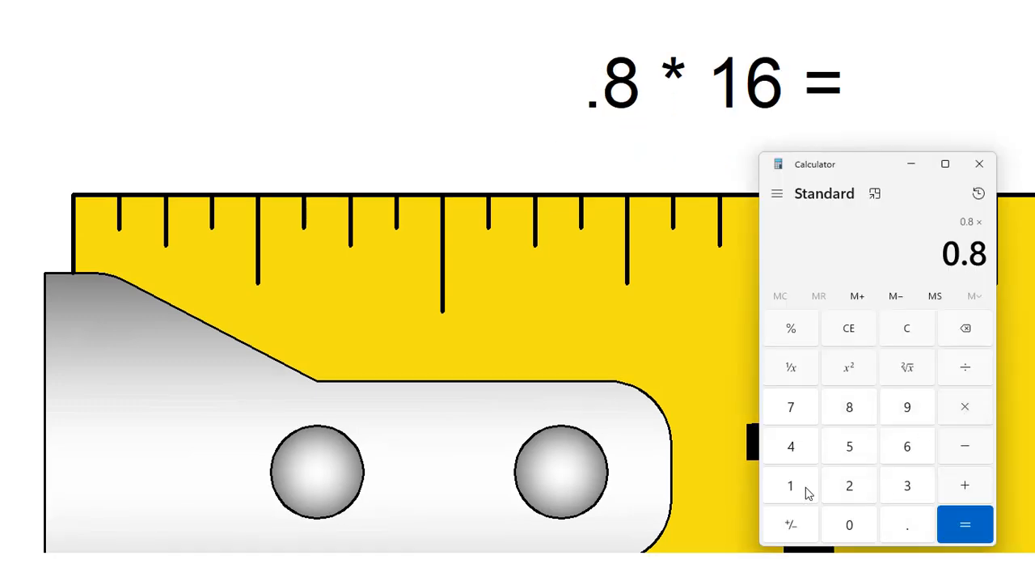
pyautogui.click(964, 524)
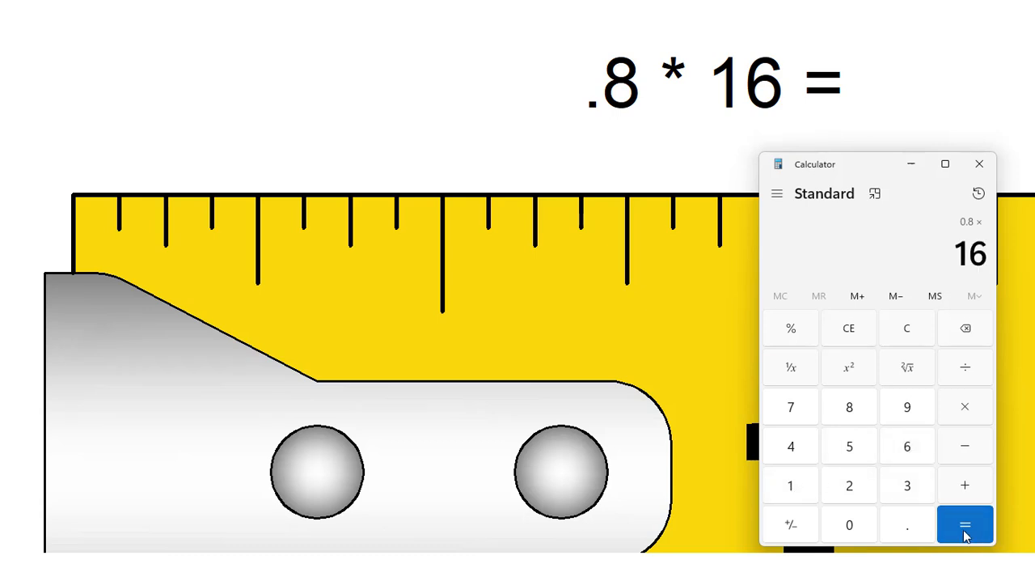
pyautogui.click(964, 524)
pyautogui.write('0.28')
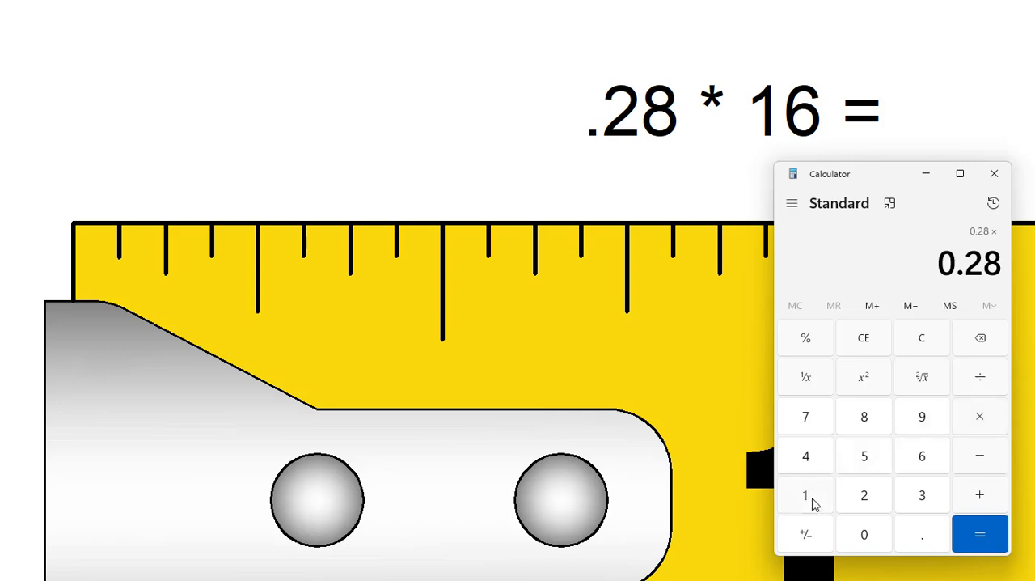
# Step: Multiply 0.28 by 16 to find the sixteenths count
pyautogui.click(980, 534)
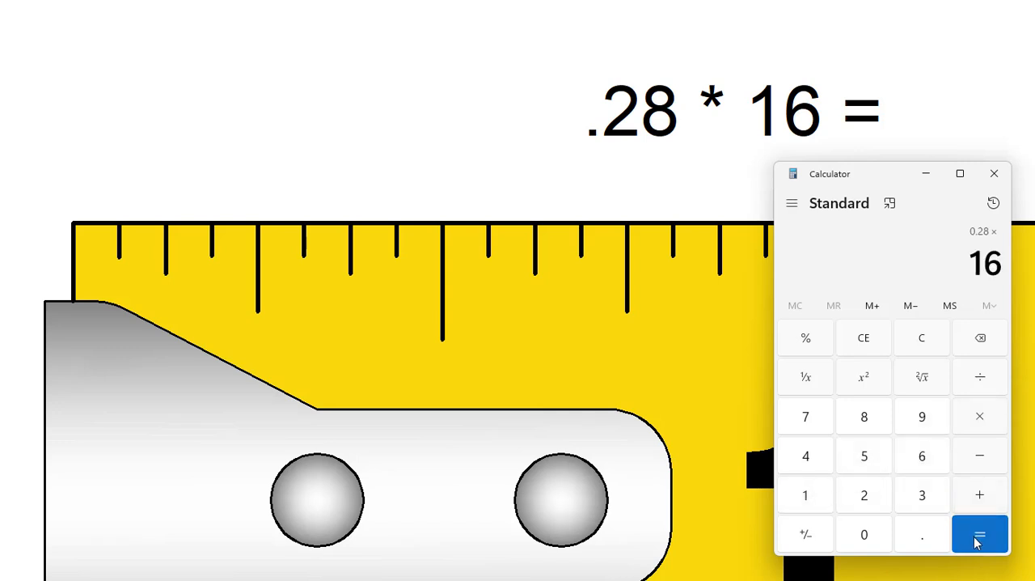
pyautogui.click(980, 534)
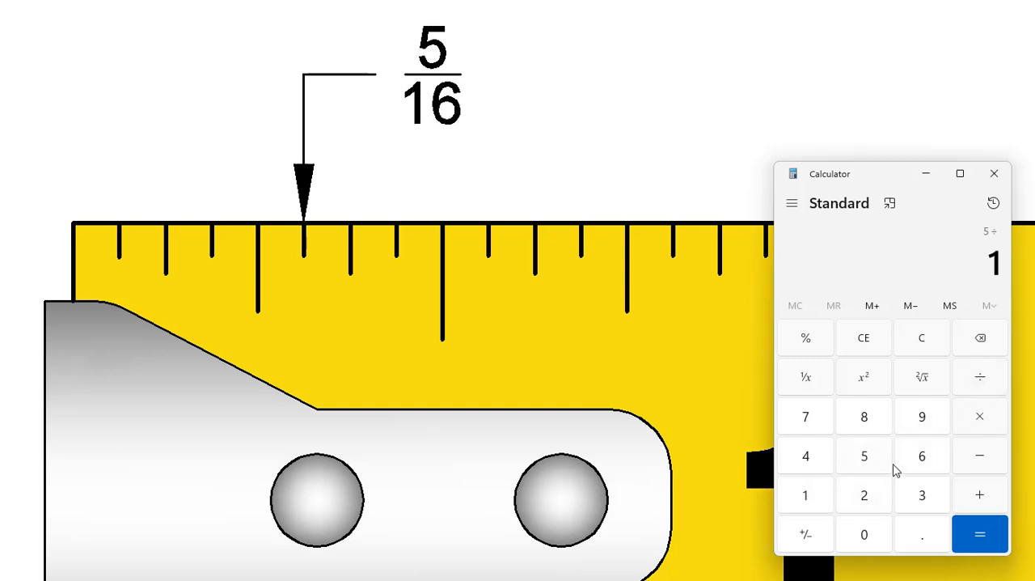
# Step: Divide 5 by 16, then 7 by 8, to get their decimal values
pyautogui.click(980, 534)
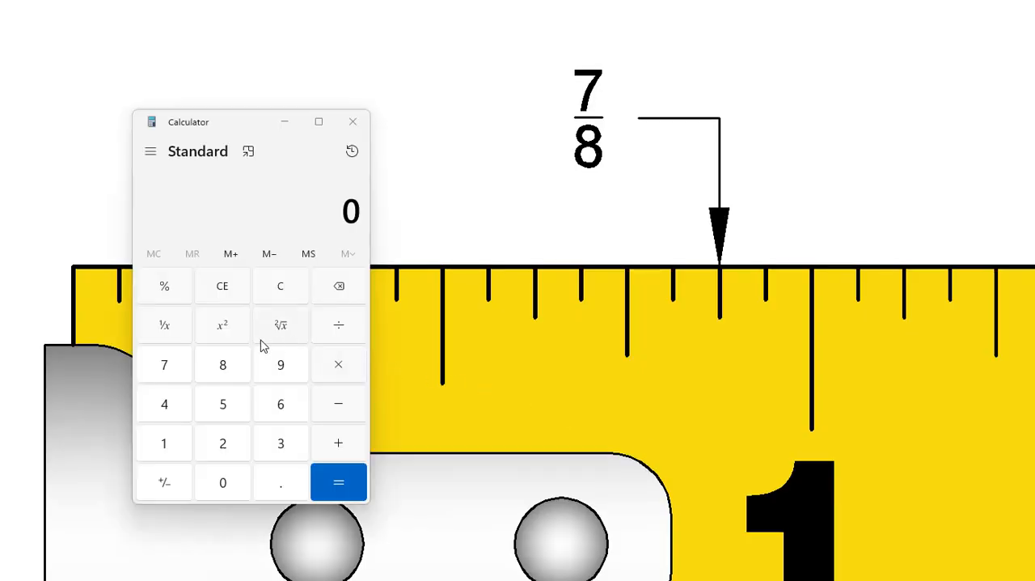
pyautogui.click(163, 364)
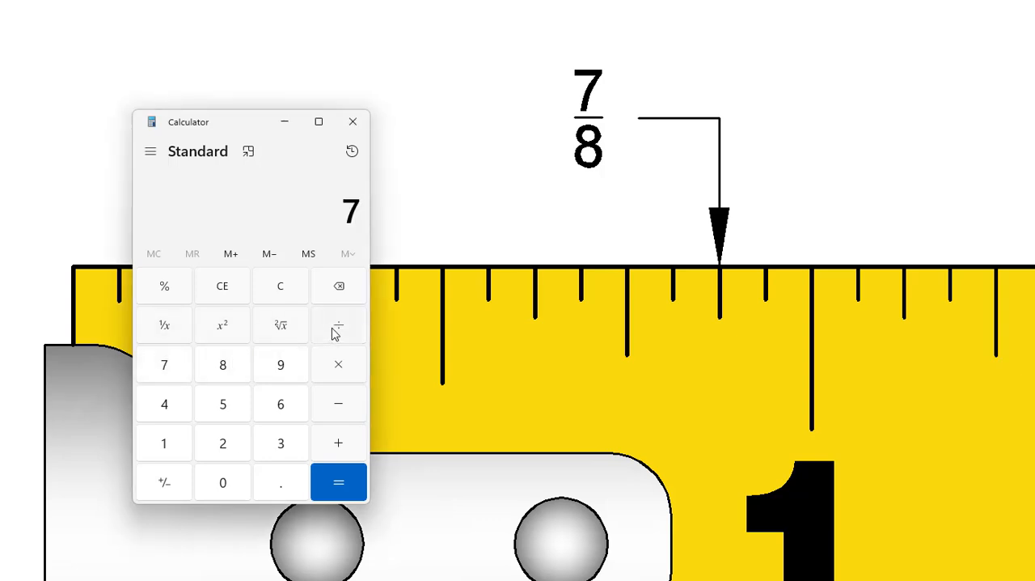
pyautogui.click(223, 364)
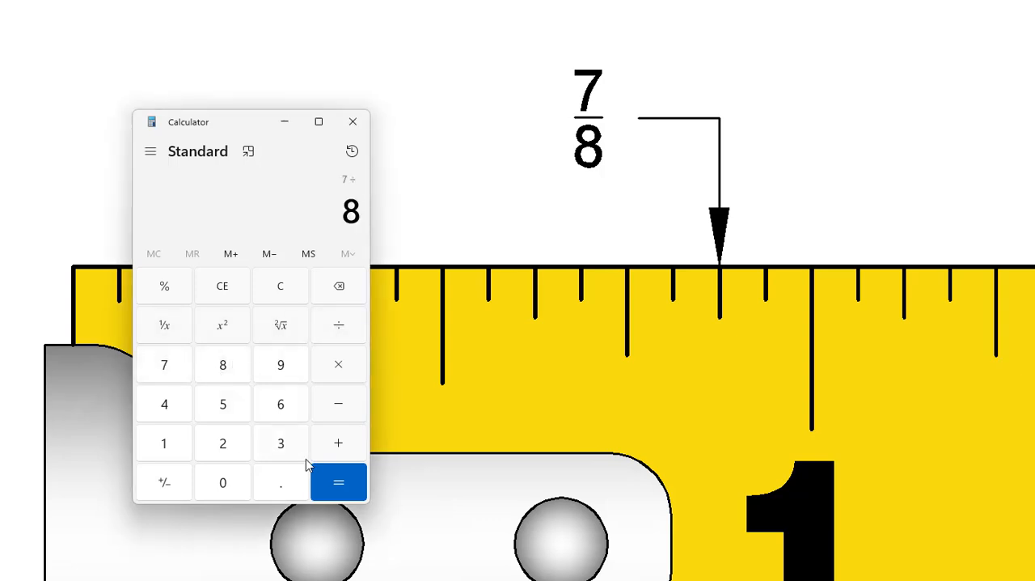
pyautogui.click(338, 482)
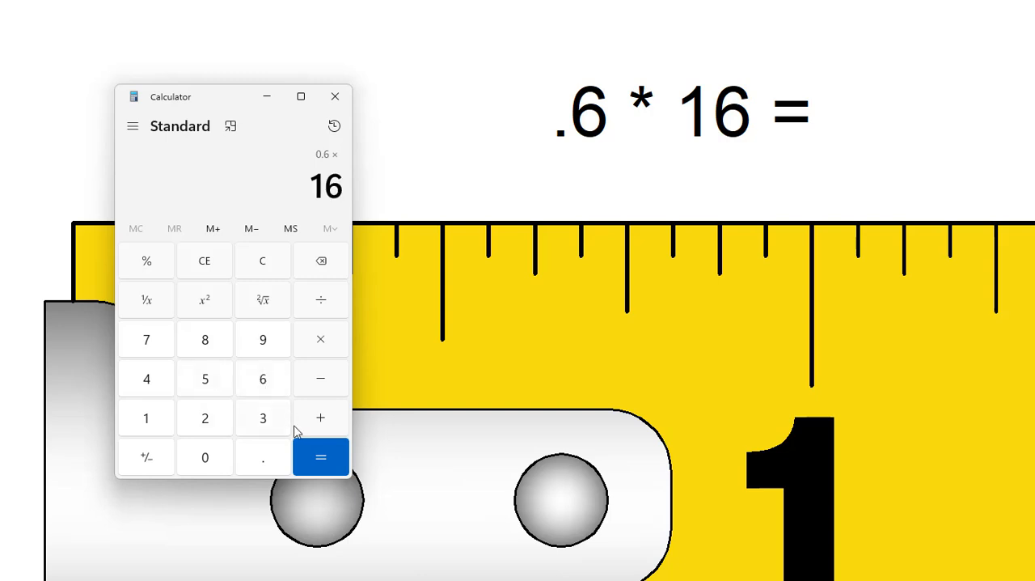
# Step: Multiply 0.6 by 16, then enter 0.2 × 16 for the next sixteenths example
pyautogui.click(320, 456)
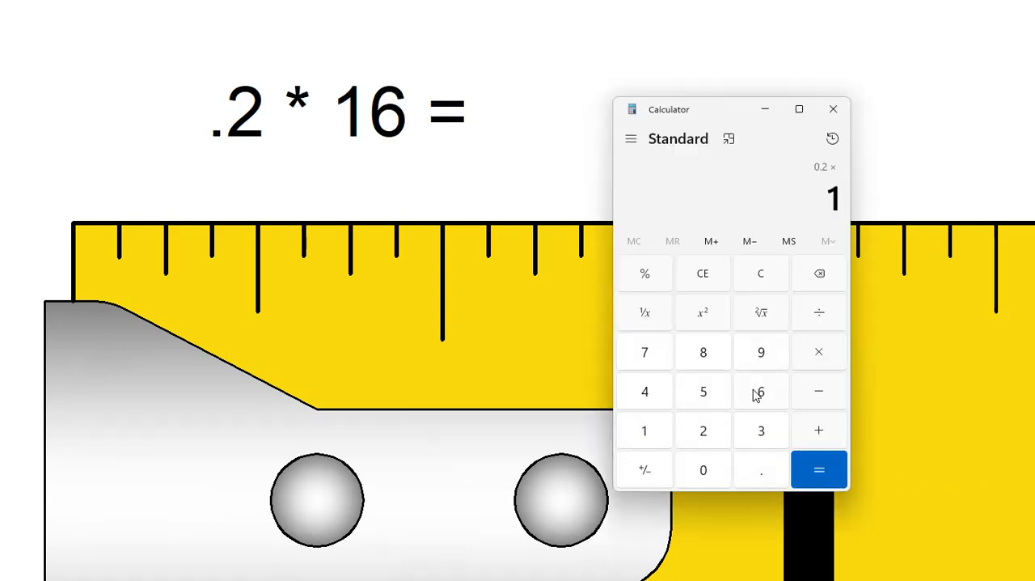
pyautogui.click(818, 469)
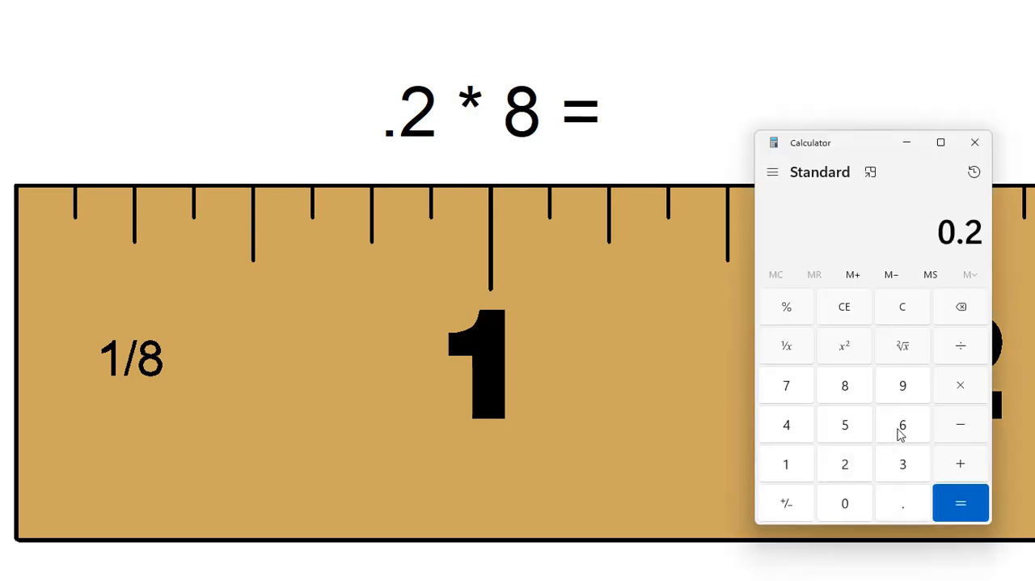
# Step: Multiply 0.2 by 8 to show 1.6 for the eighths ruler
pyautogui.click(844, 385)
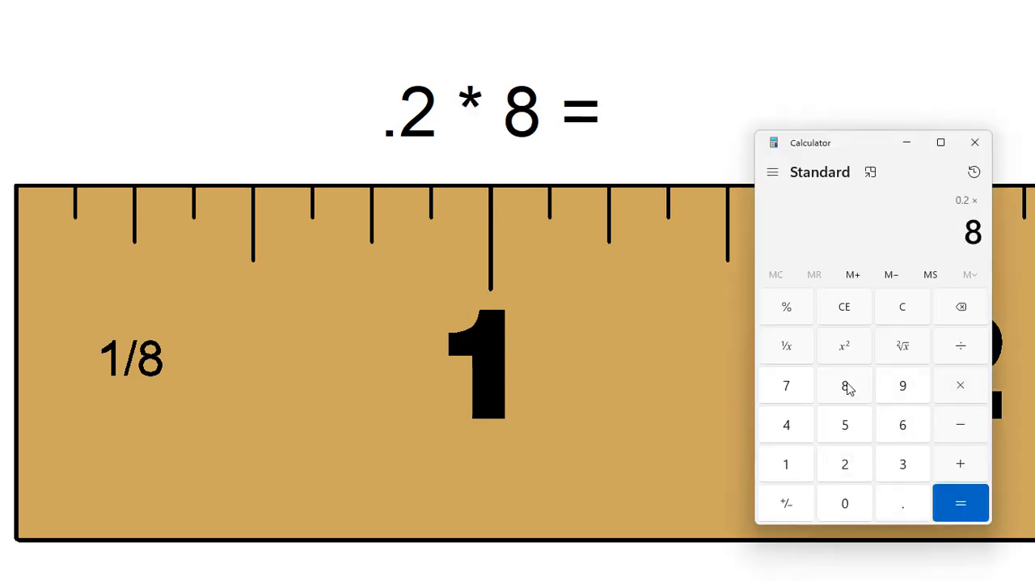
pyautogui.click(961, 501)
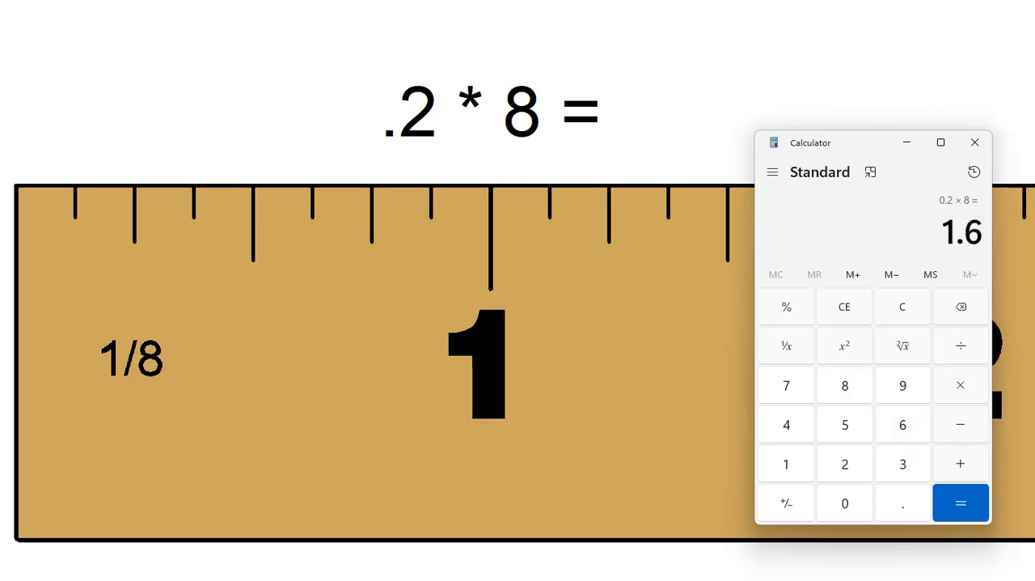